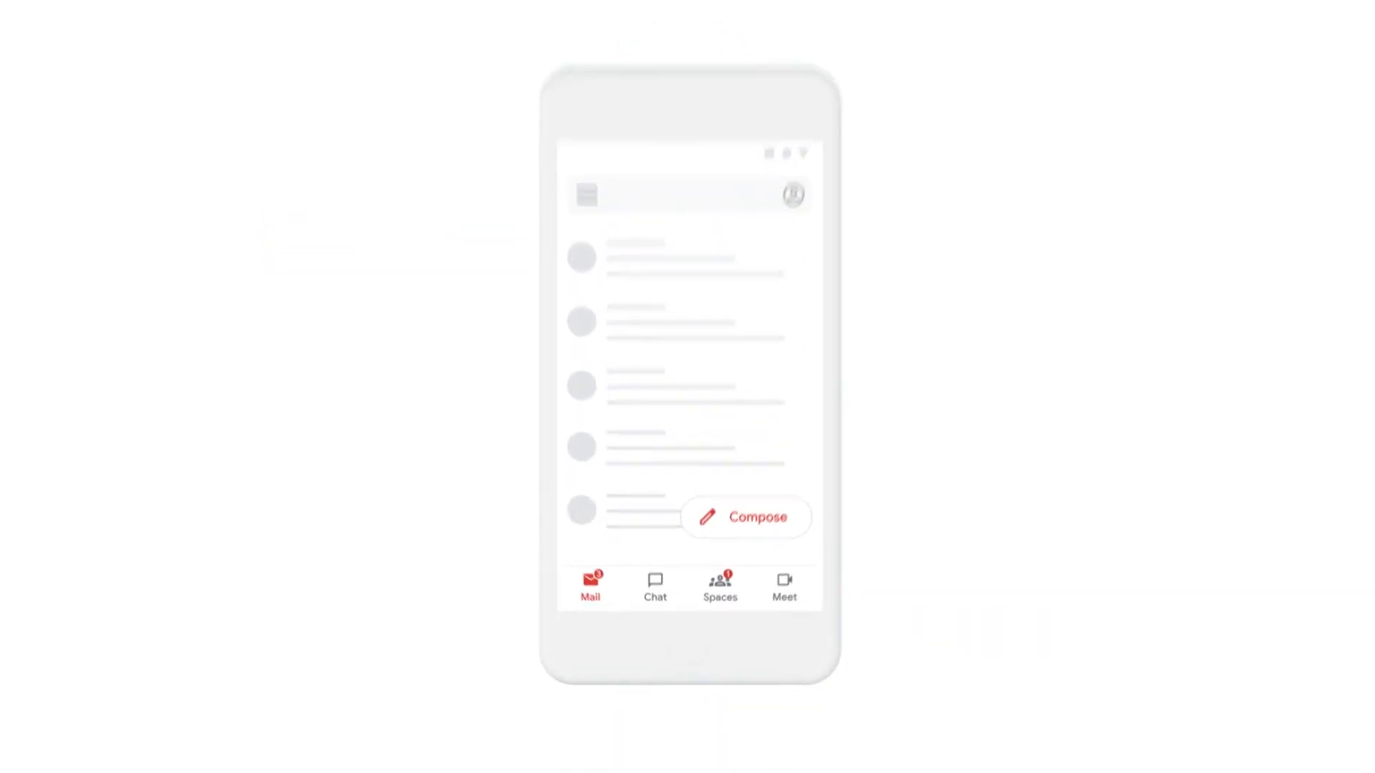
- Switch the Gmail phone app from Mail to the Chat tab, then the Meet tab
click(654, 586)
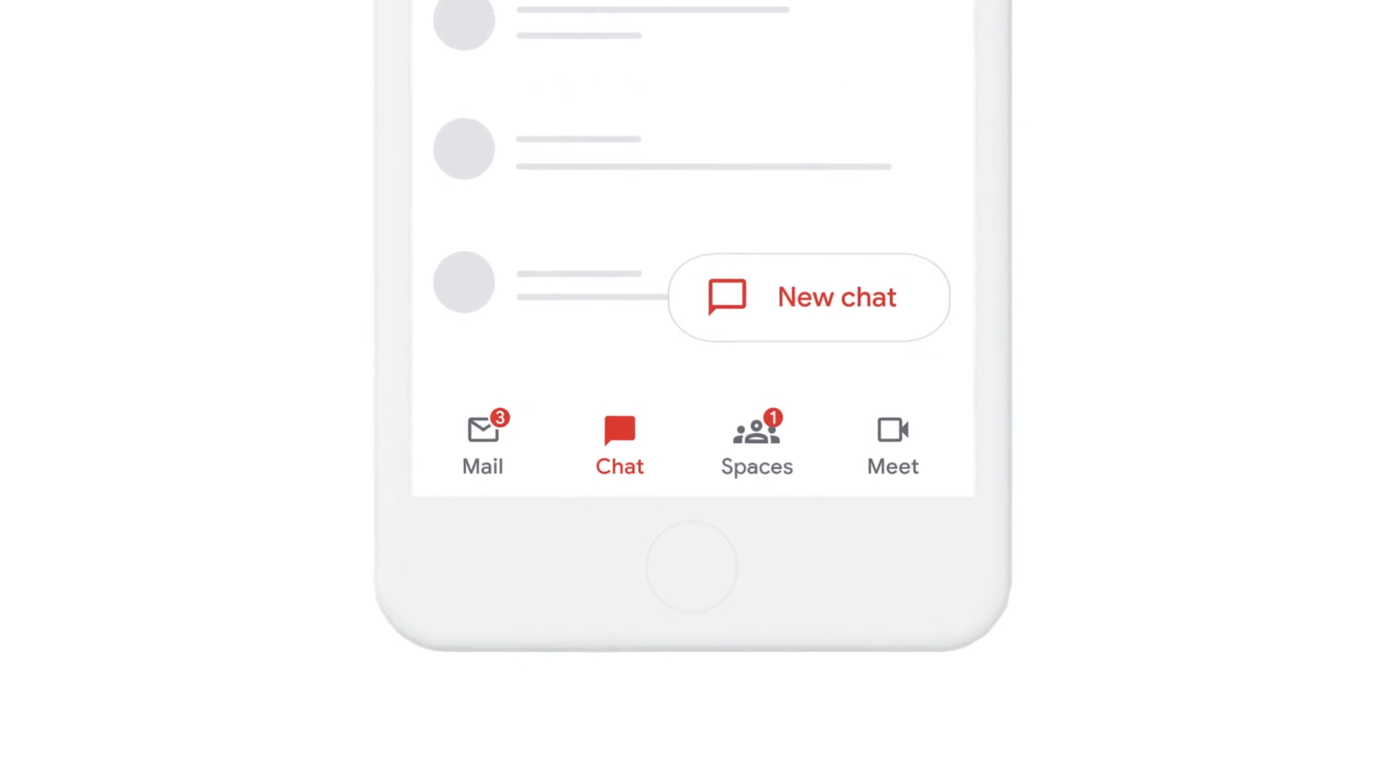
click(894, 442)
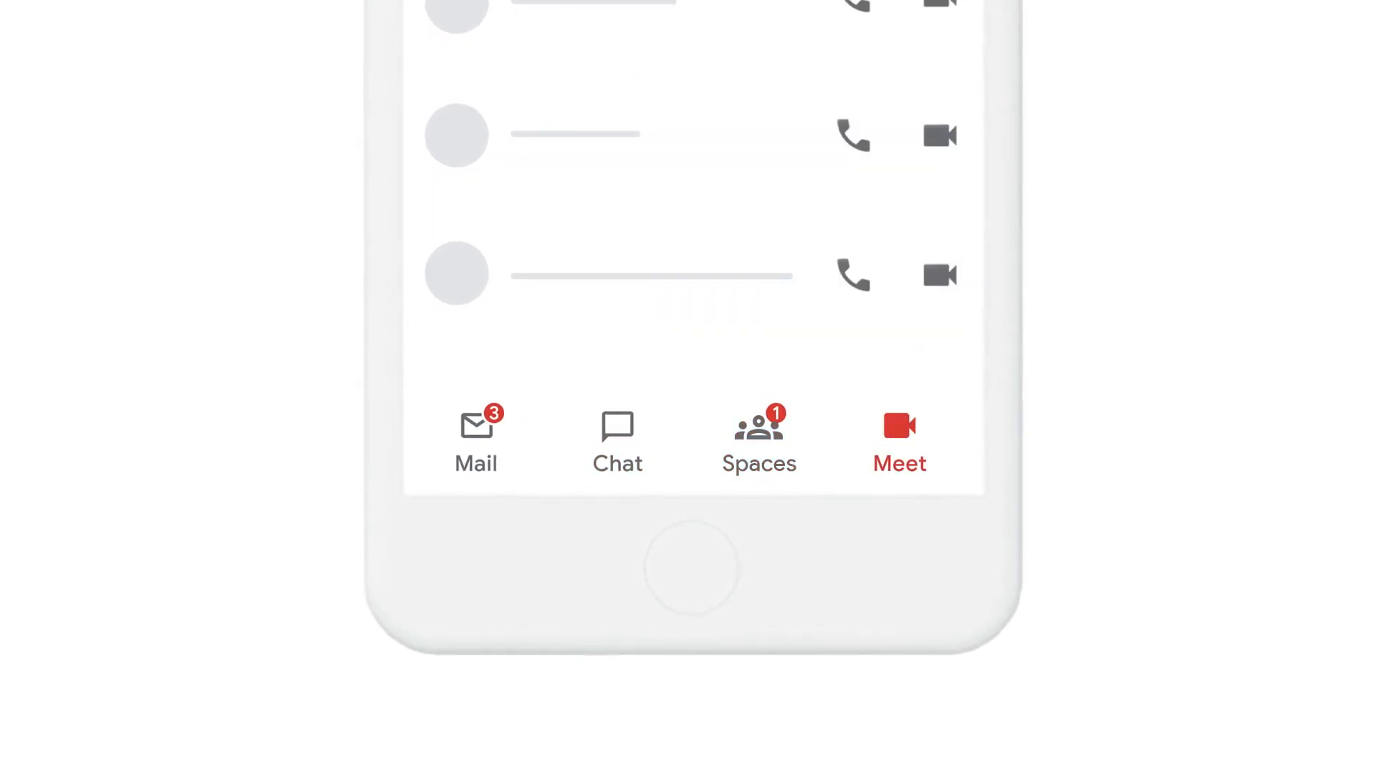
click(476, 442)
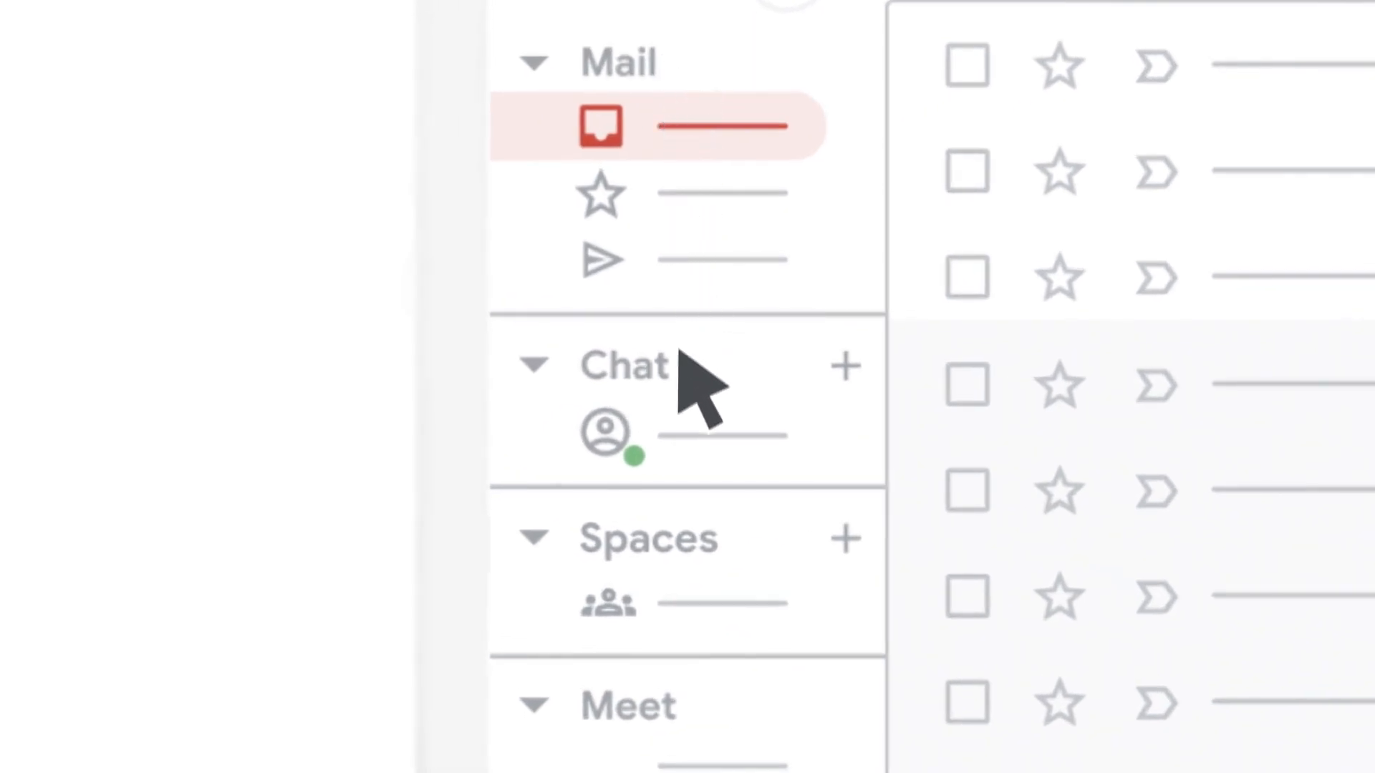
mouse_move(702, 737)
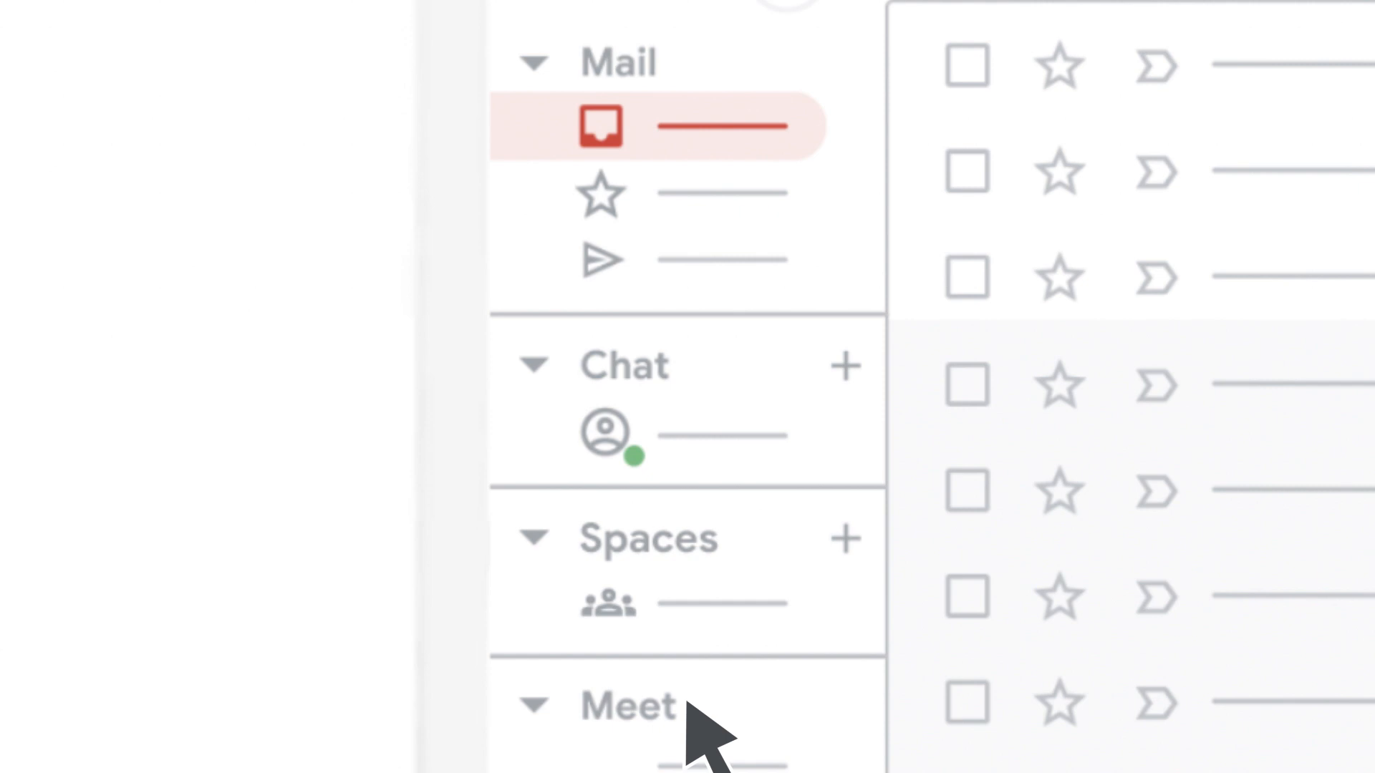
mouse_move(692, 719)
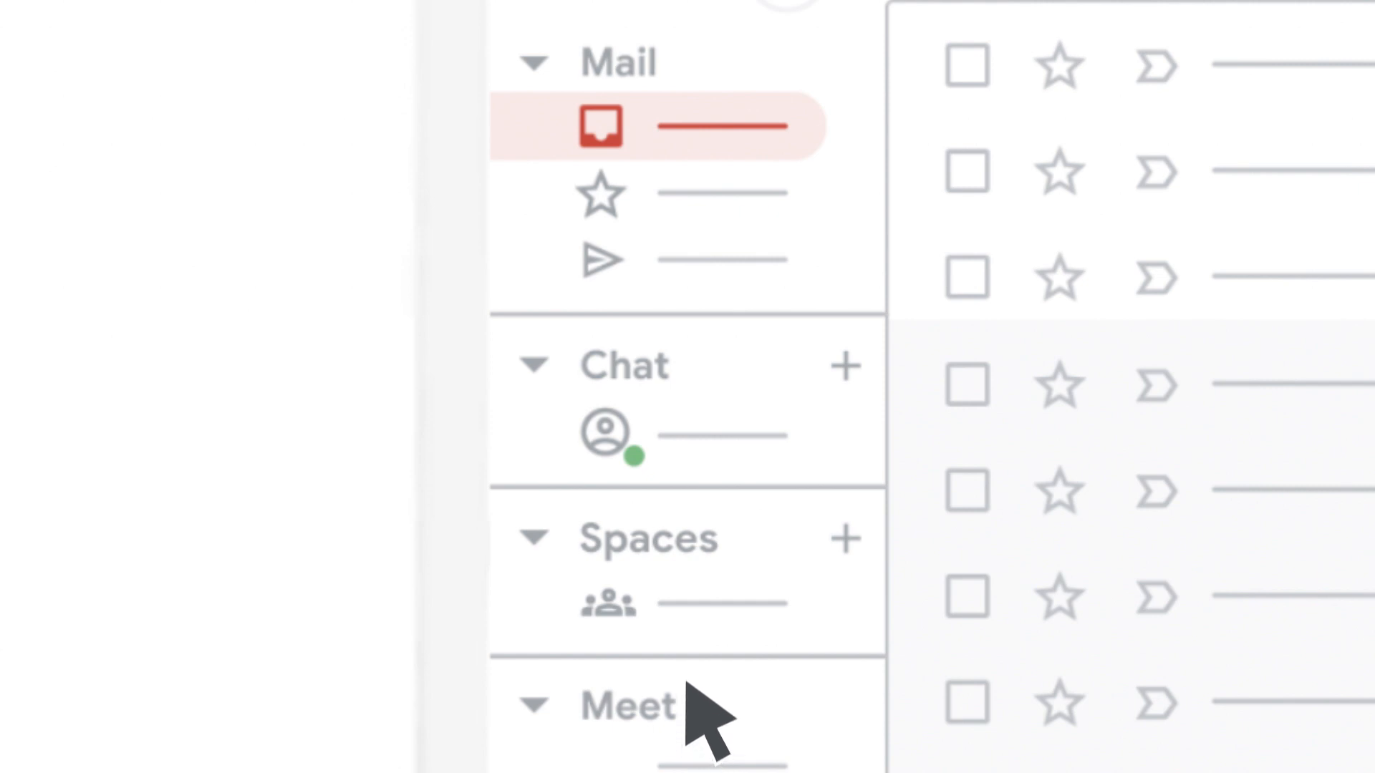
mouse_move(693, 166)
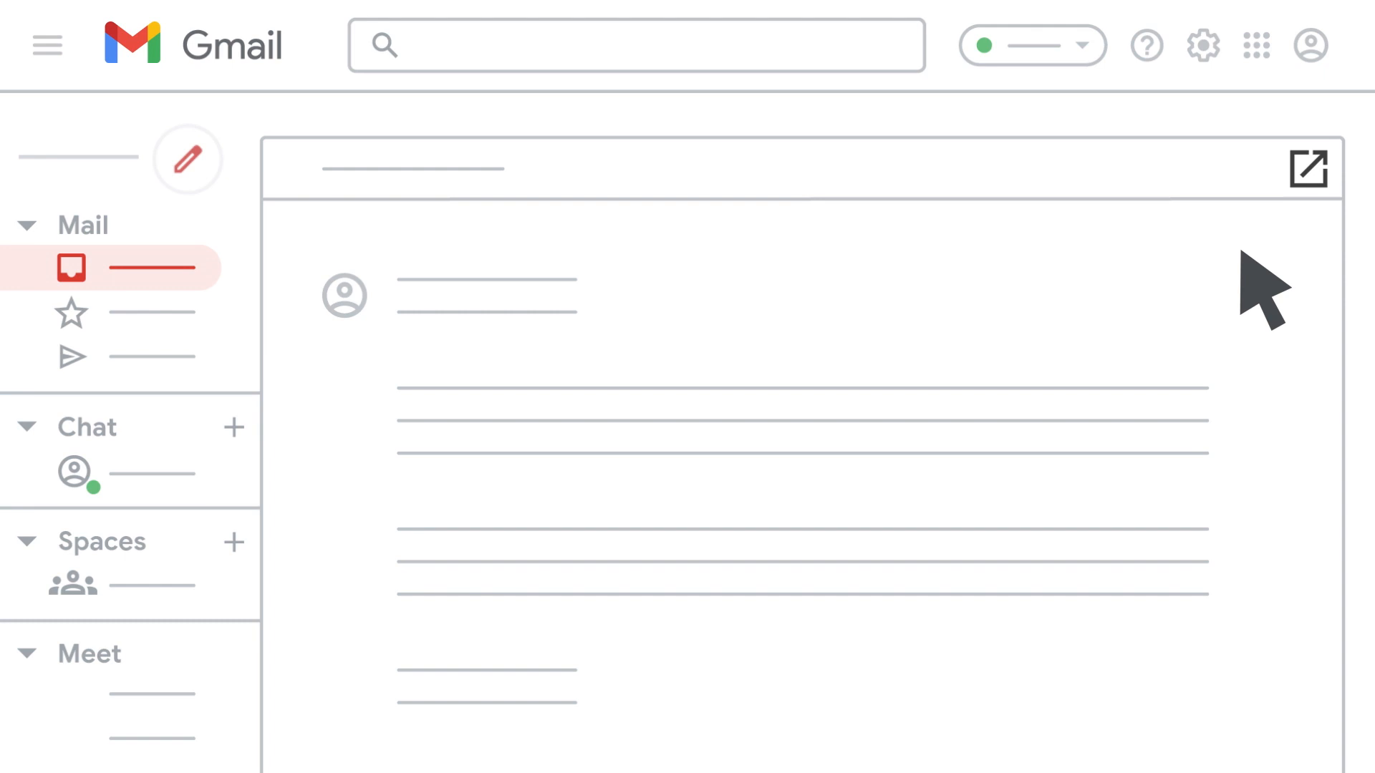
mouse_move(1332, 202)
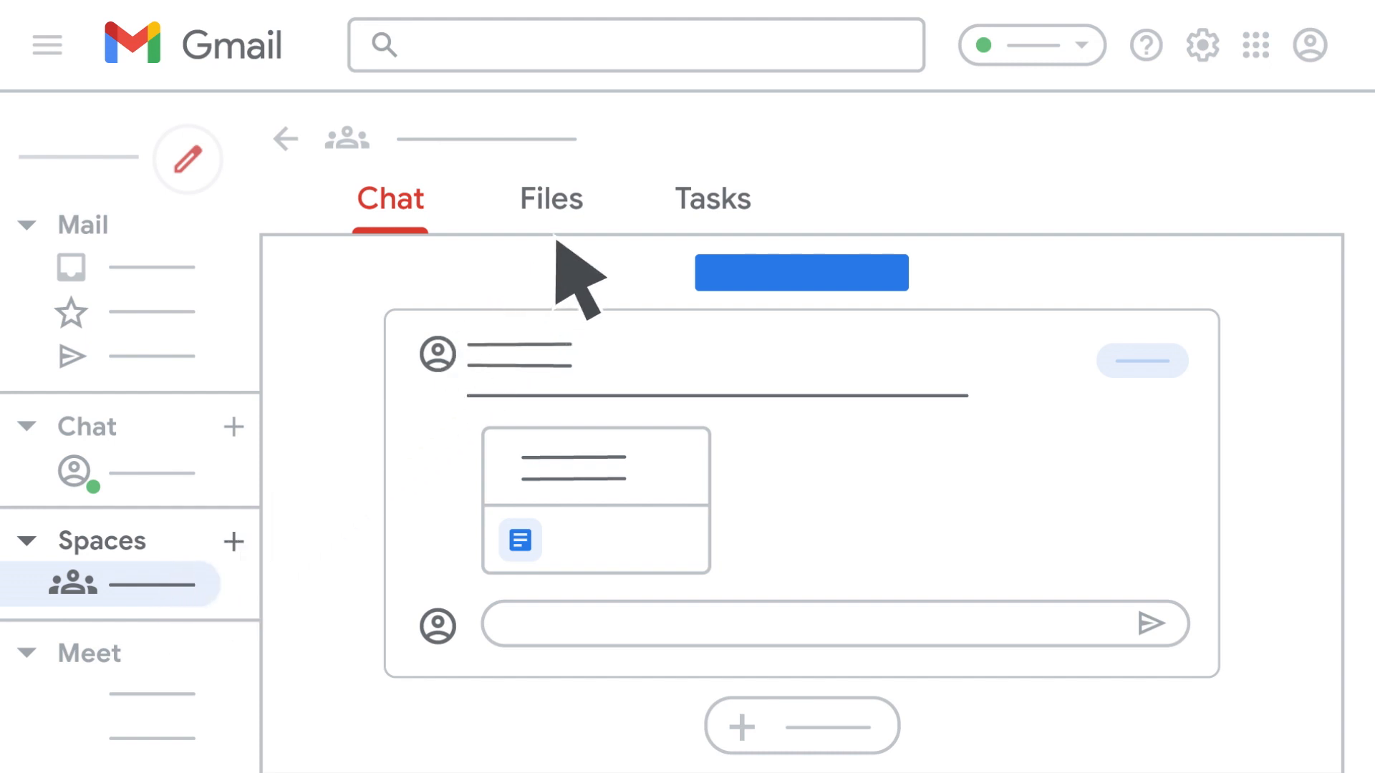
- Show the space's Files tab listing its shared documents, slides, sheets and drawings
click(551, 198)
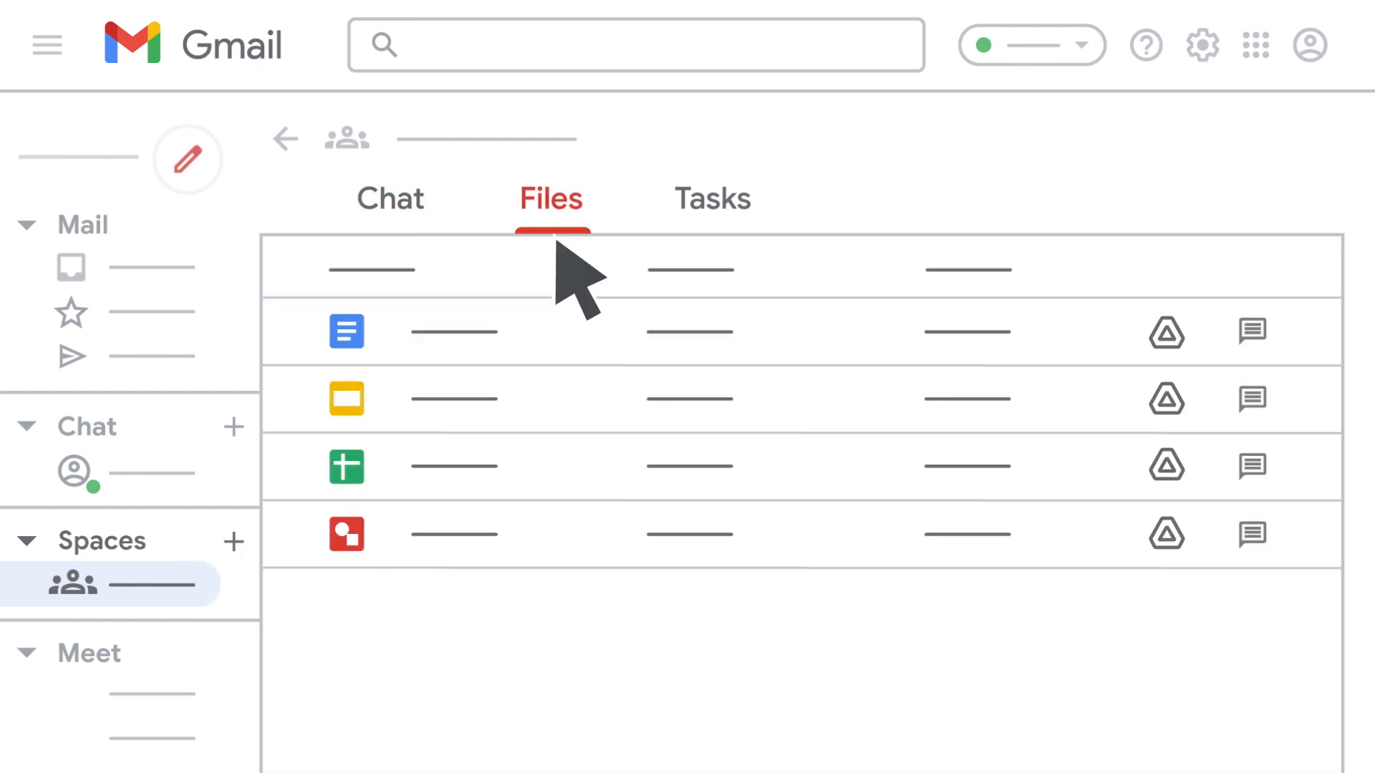
click(711, 198)
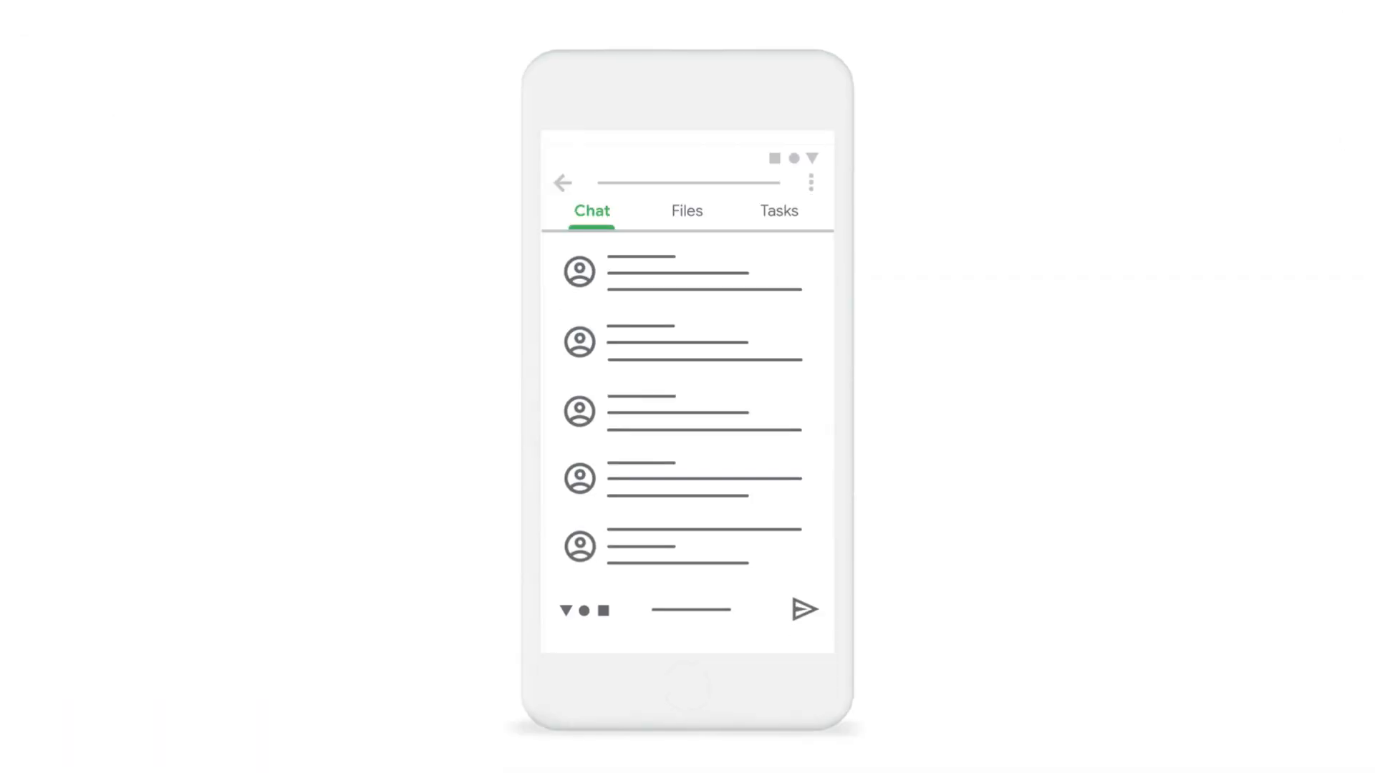
- List the space's shared files in the phone app's Files tab
click(687, 211)
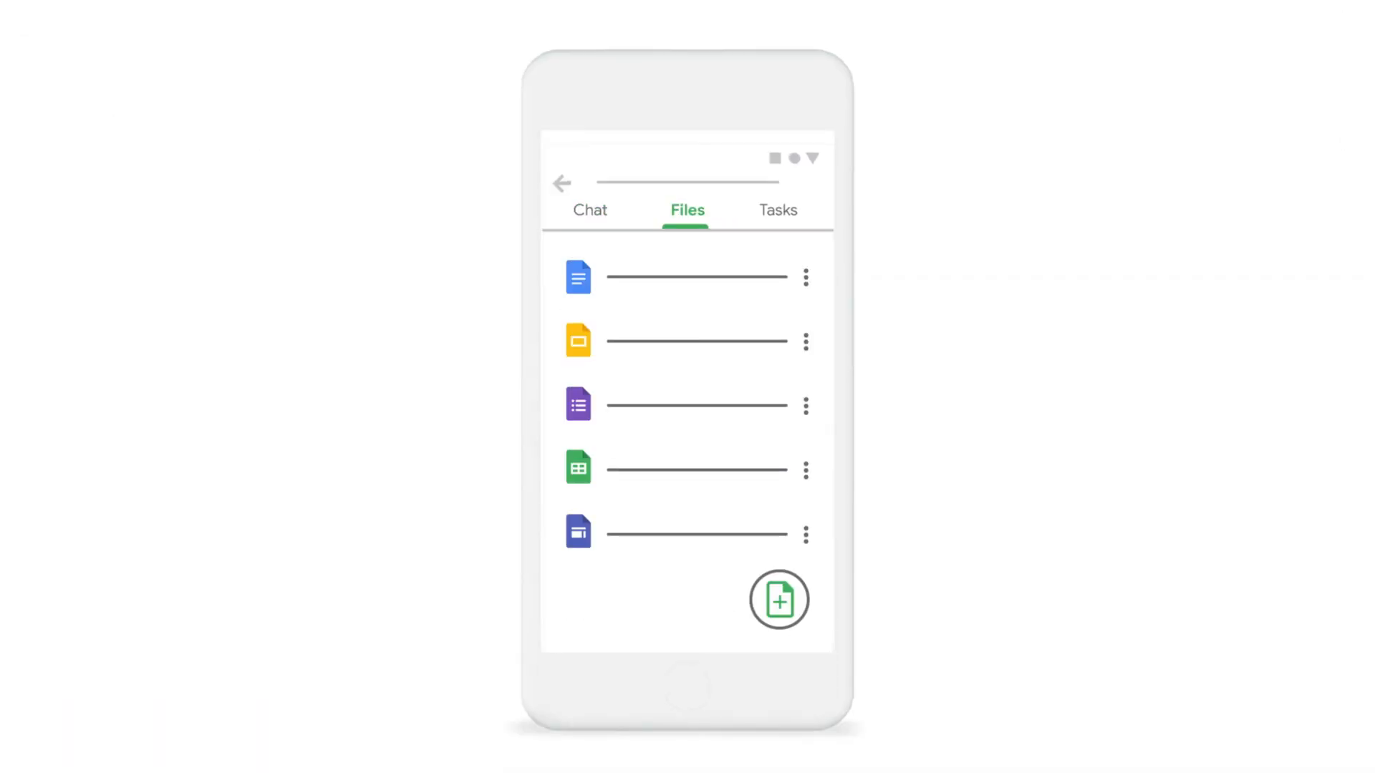
click(777, 209)
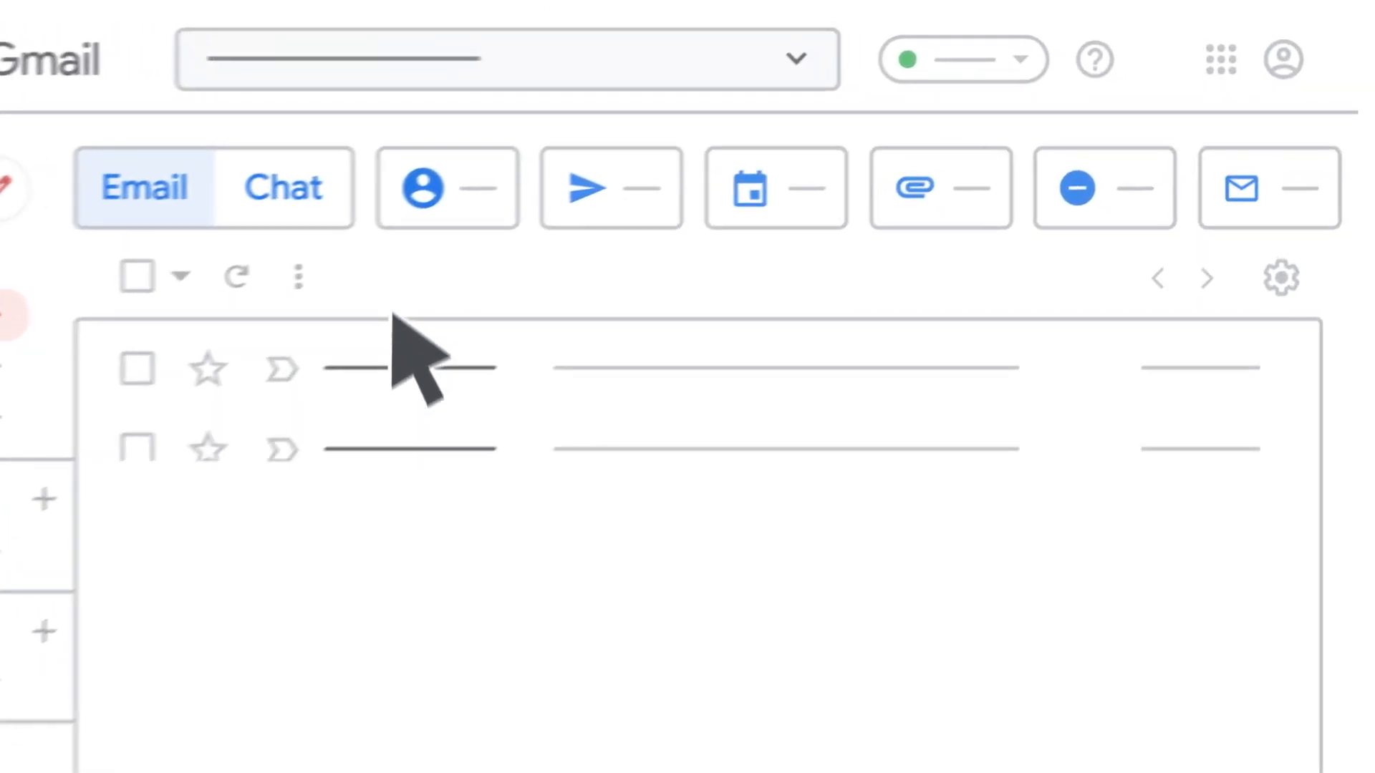
- Return from the Email/Chat filtered search results to the plain inbox list
click(282, 187)
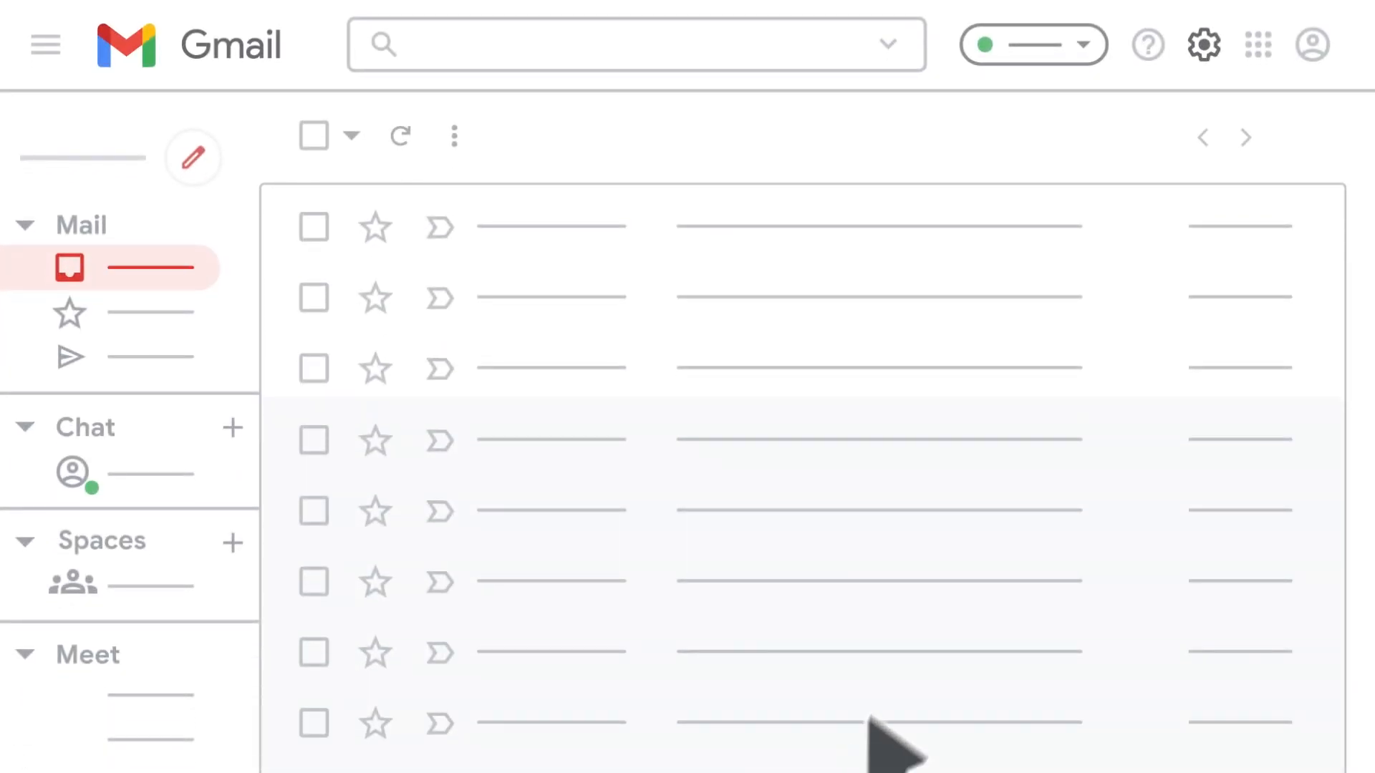
- In Chat and Meet settings, select Google Chat and Show the Meet section, then save
click(1203, 44)
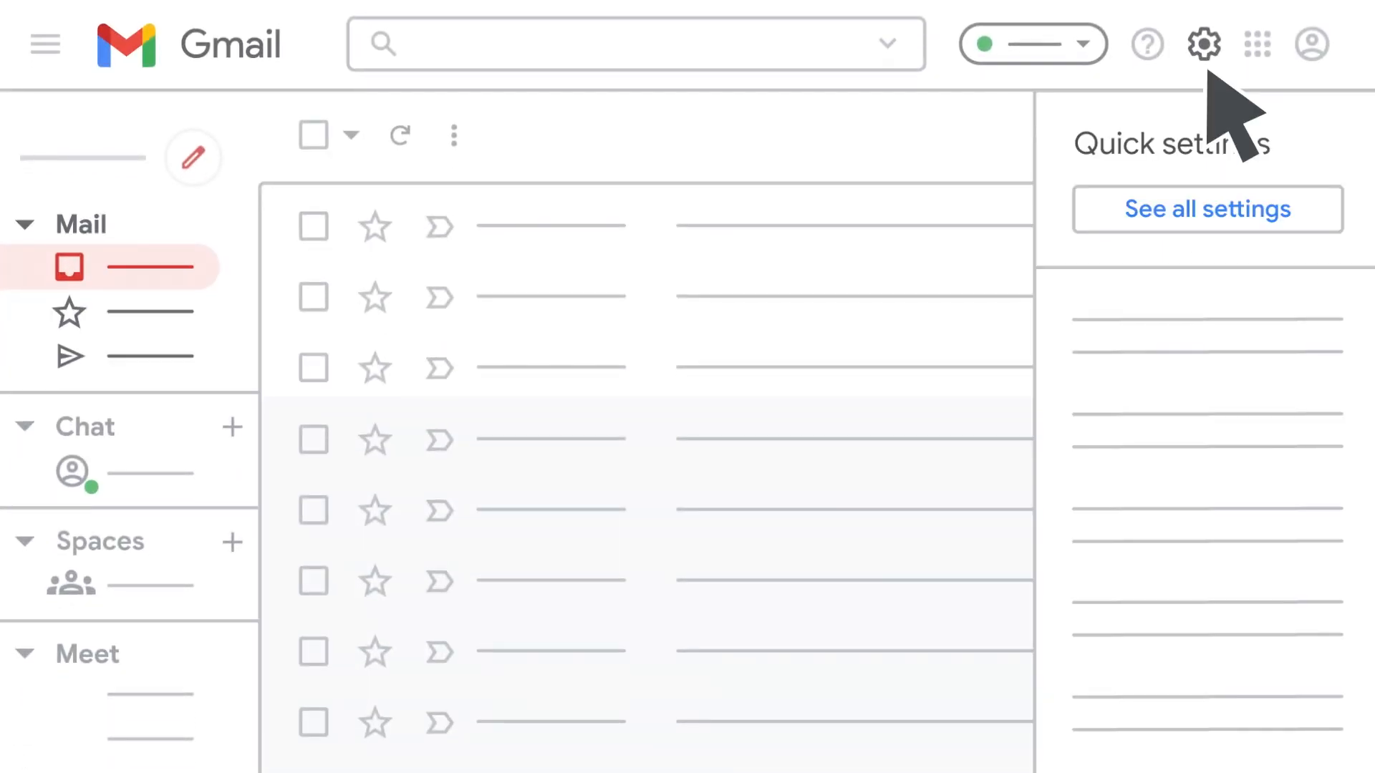
mouse_move(1206, 262)
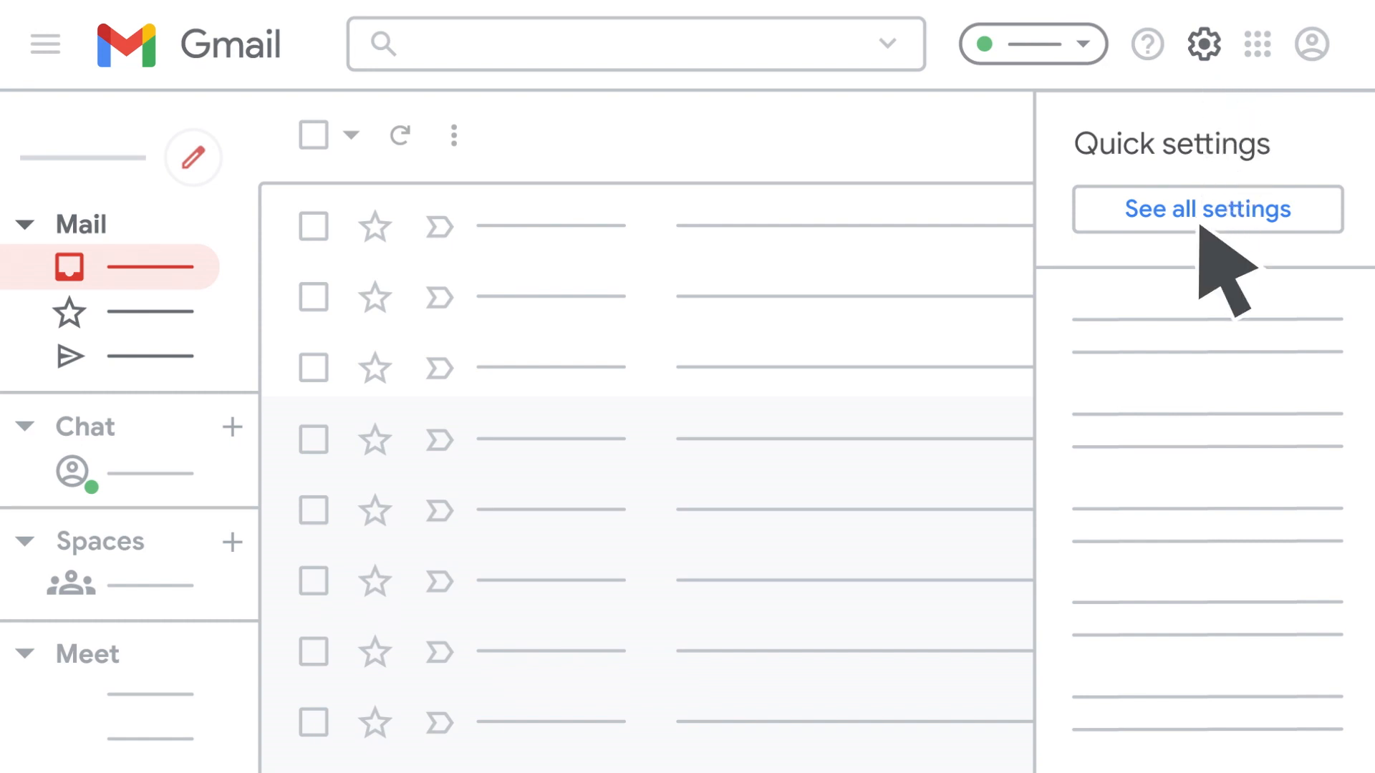
click(1207, 208)
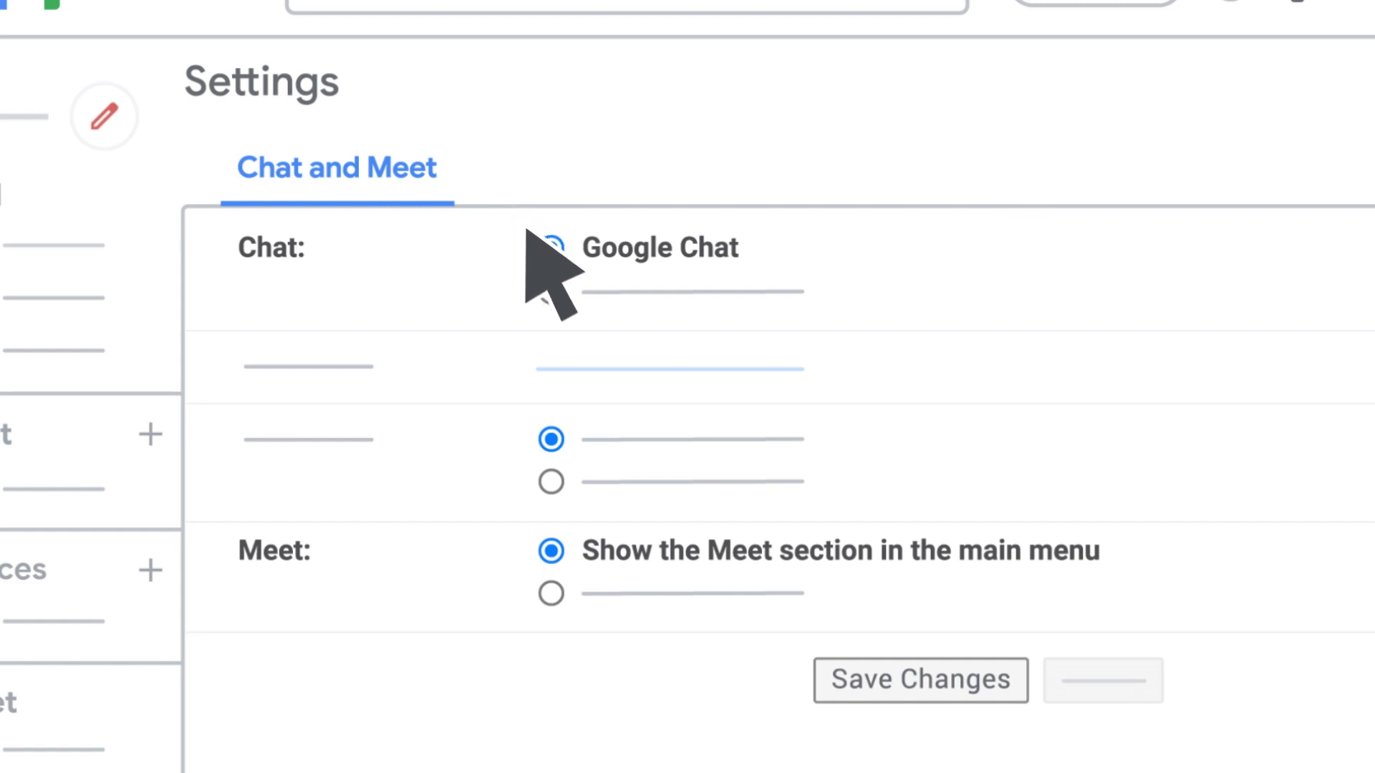
click(551, 248)
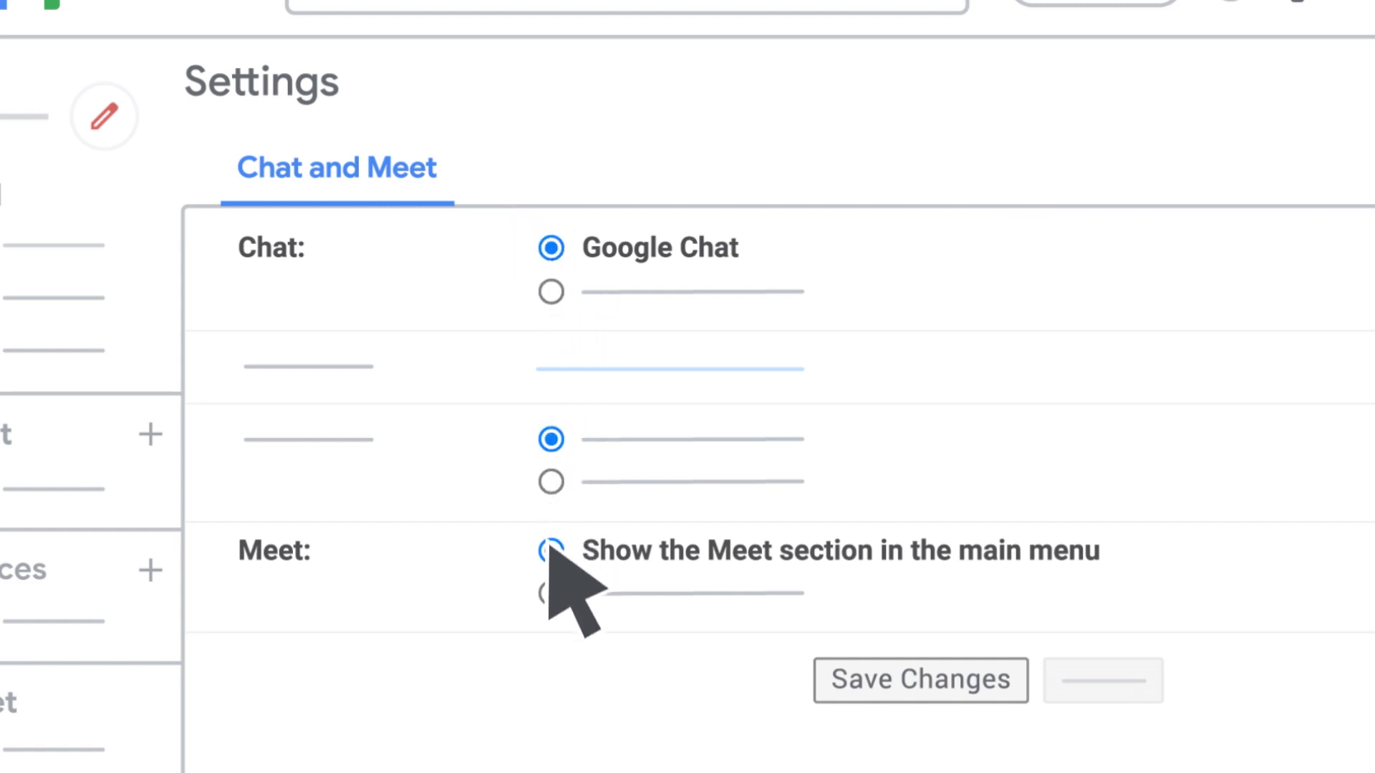
click(551, 552)
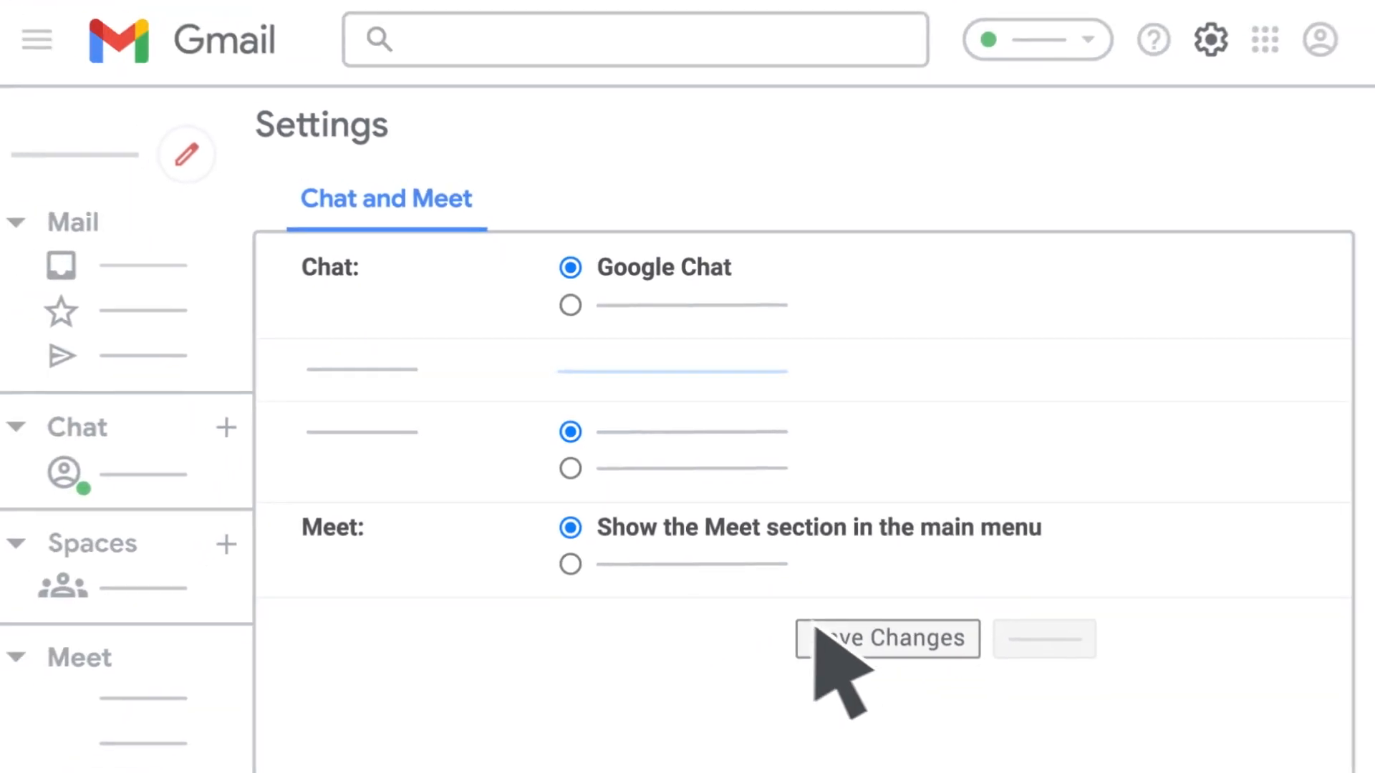
click(886, 638)
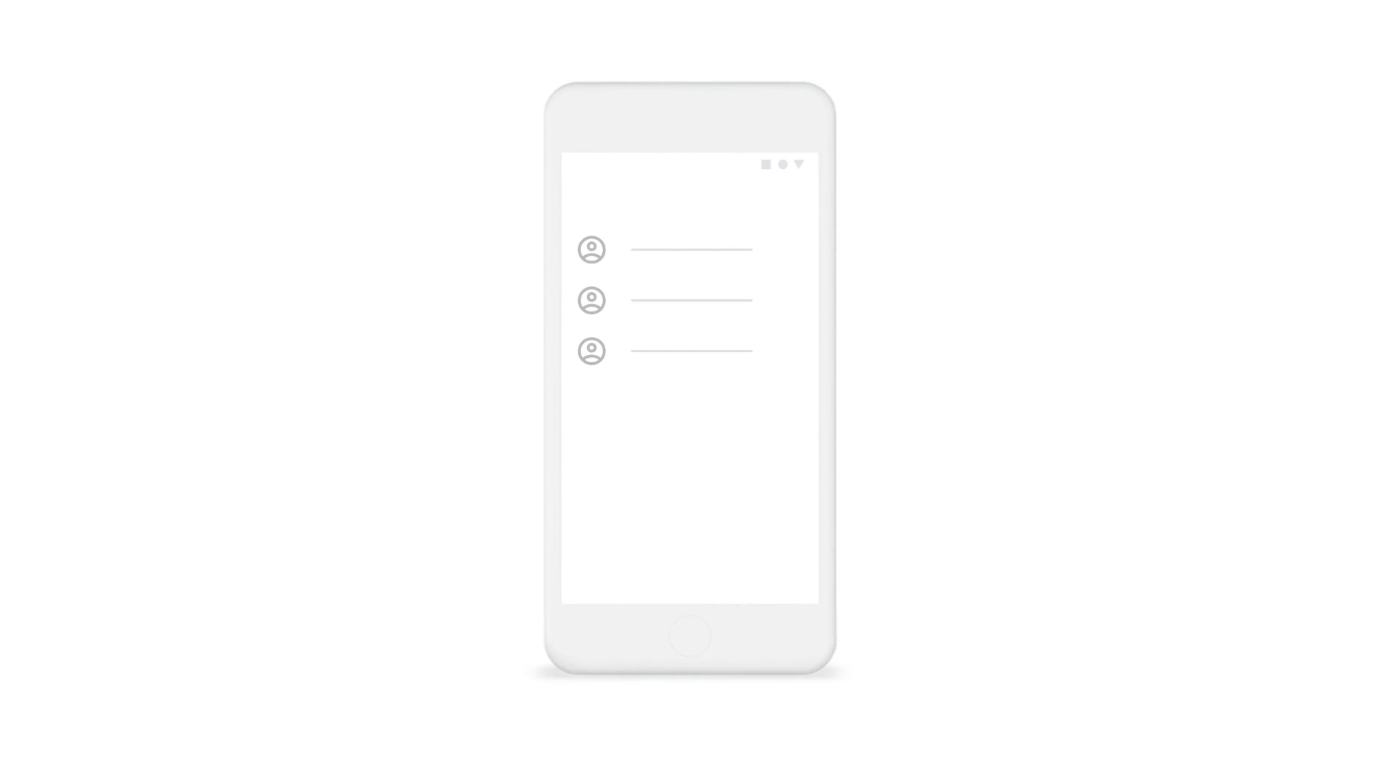